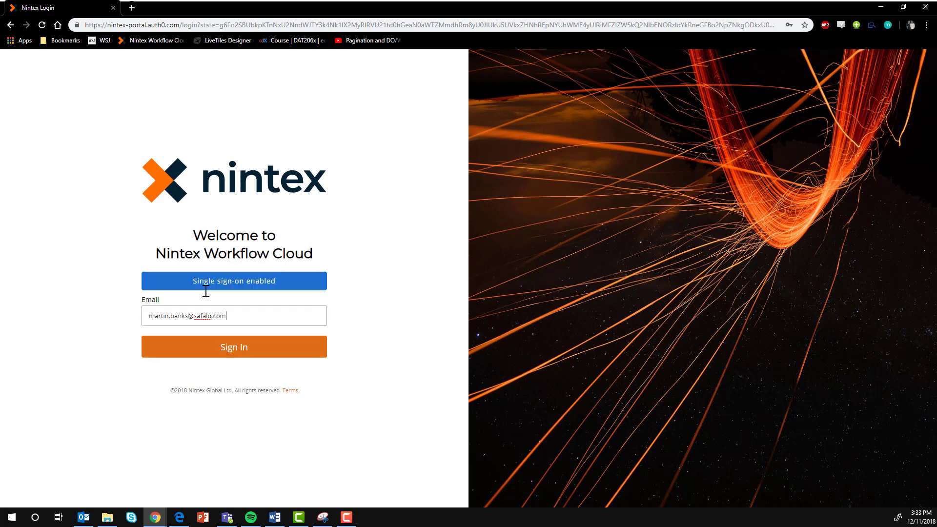
- Sign in, begin a new workflow and choose Form as its start event
{"action": "left_click", "coordinate": [234, 347]}
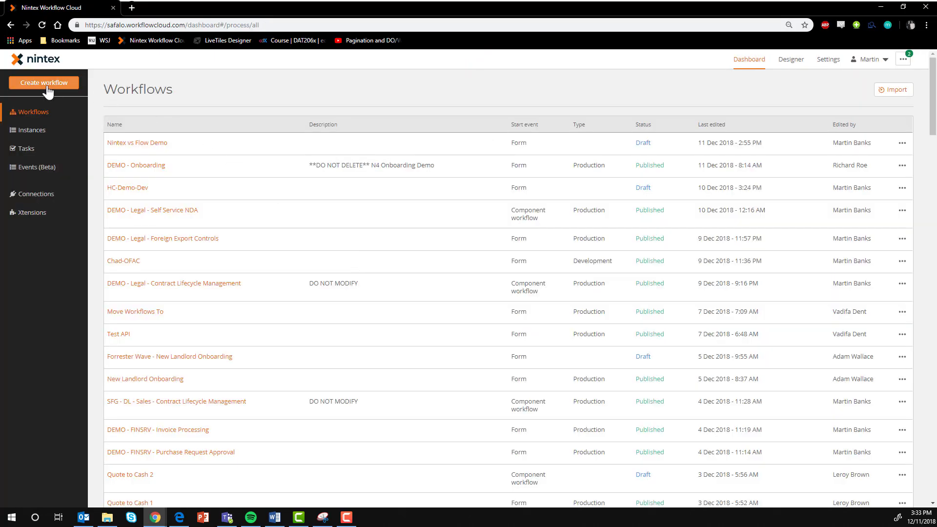
{"action": "left_click", "coordinate": [43, 82]}
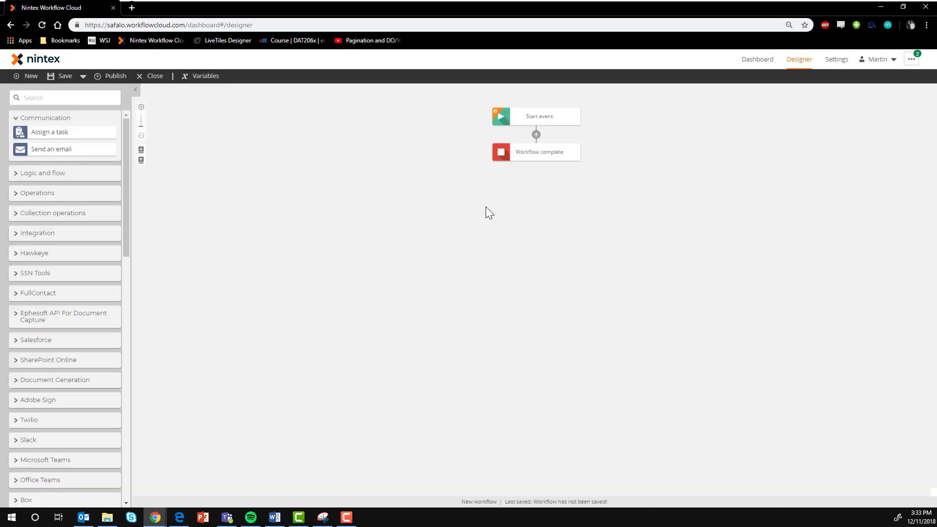
{"action": "mouse_move", "coordinate": [537, 125]}
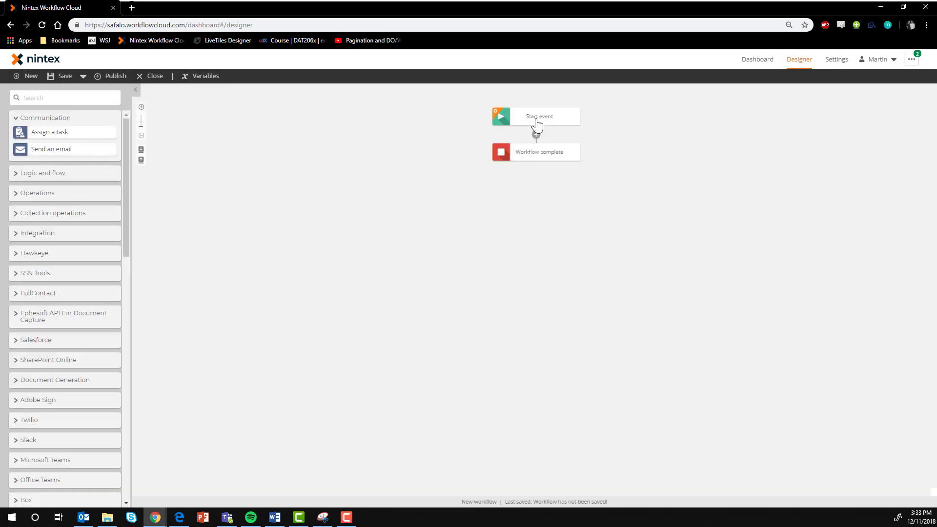
{"action": "left_click", "coordinate": [539, 116]}
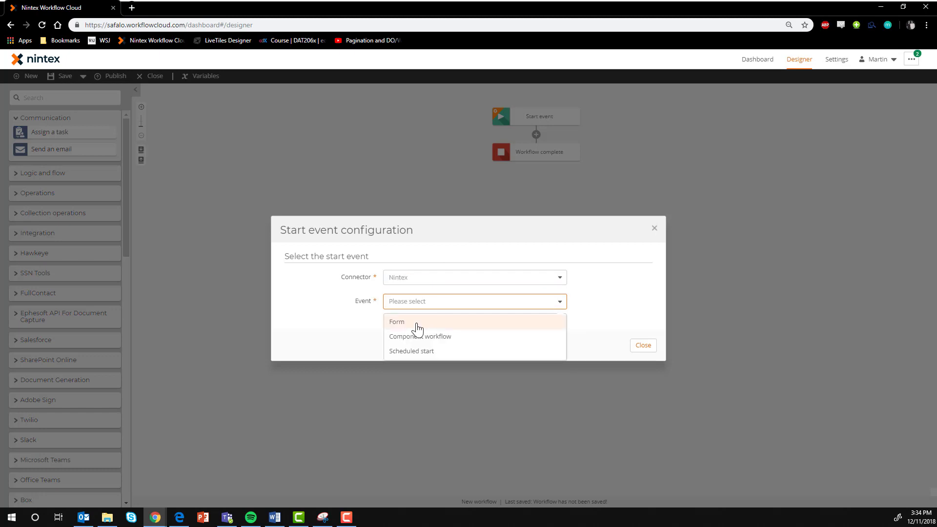
{"action": "left_click", "coordinate": [407, 323]}
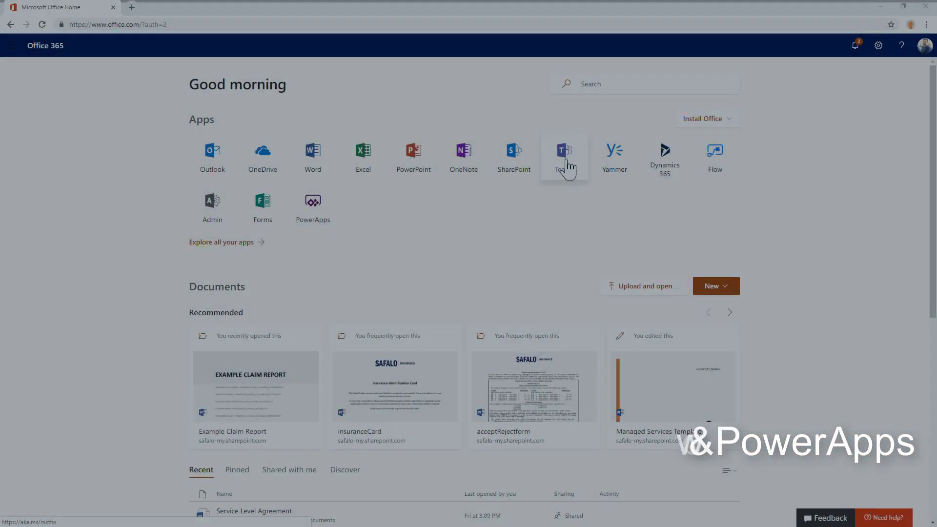
- Launch Teams, add the Flow app from More apps, then return to Office 365 home
{"action": "left_click", "coordinate": [562, 151]}
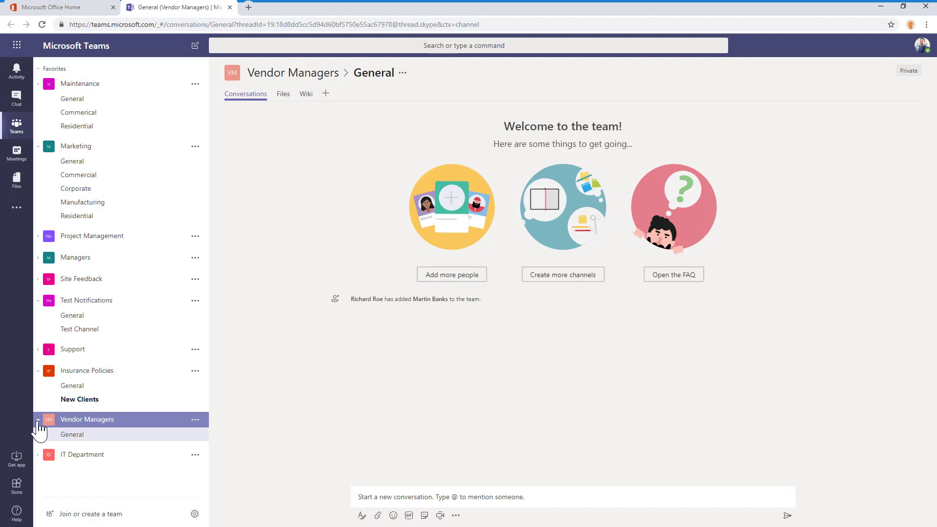
{"action": "mouse_move", "coordinate": [15, 207]}
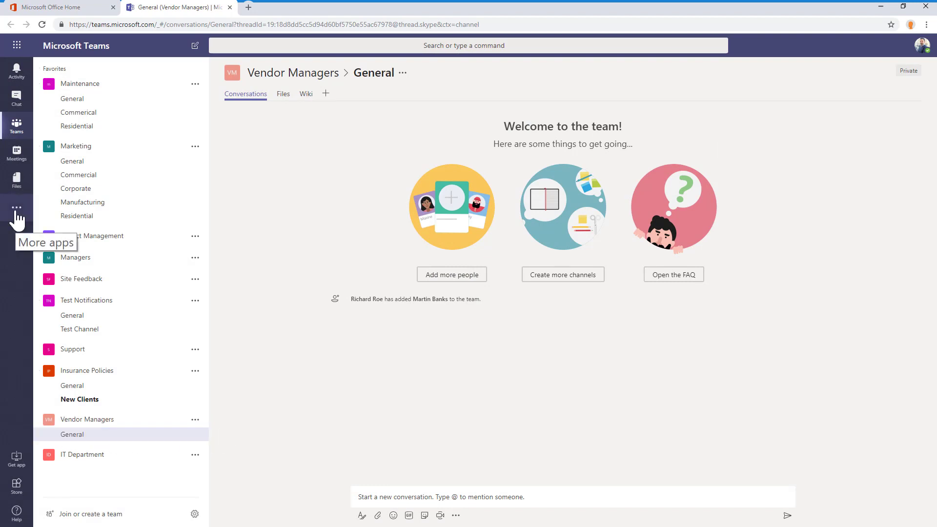
{"action": "left_click", "coordinate": [16, 207]}
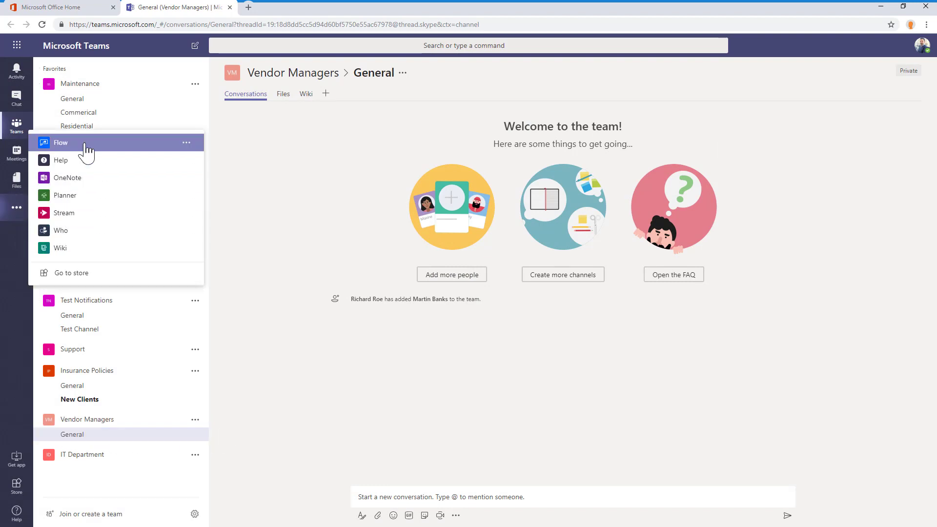
{"action": "left_click", "coordinate": [60, 143]}
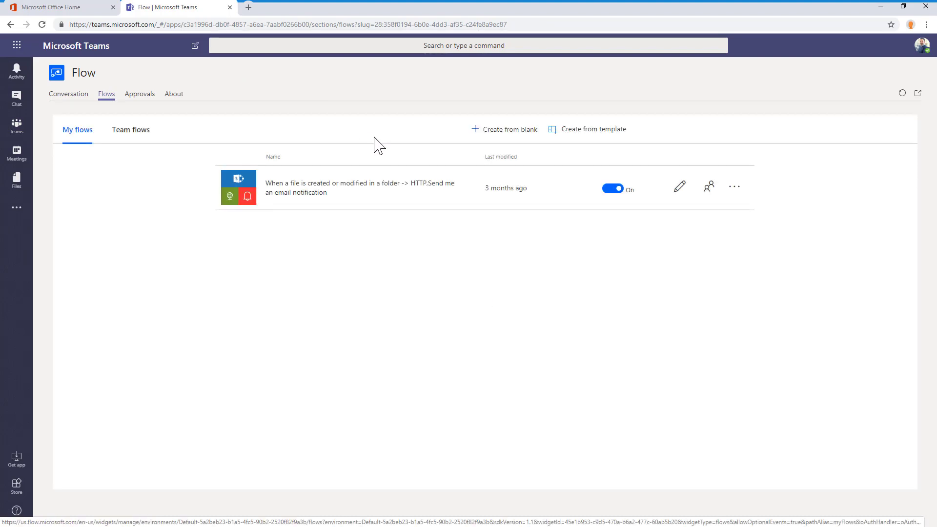
{"action": "mouse_move", "coordinate": [838, 139]}
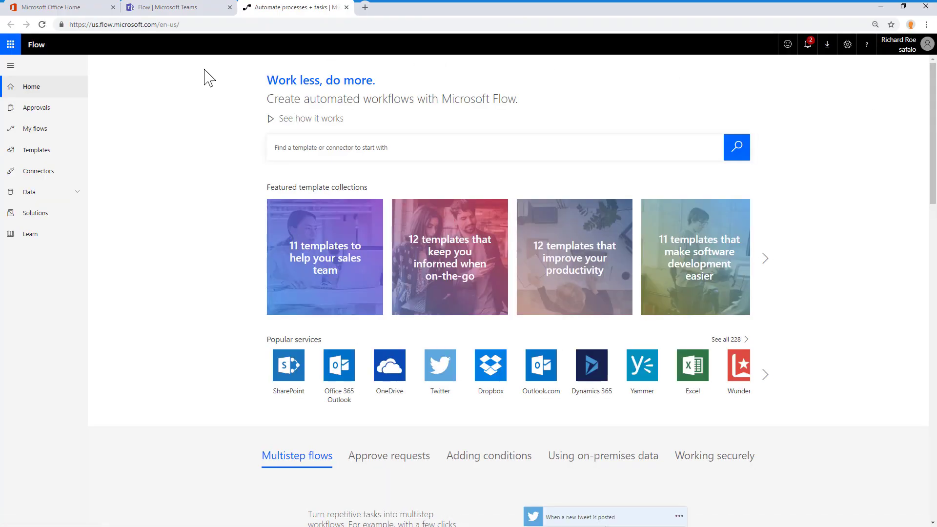
{"action": "left_click", "coordinate": [50, 7]}
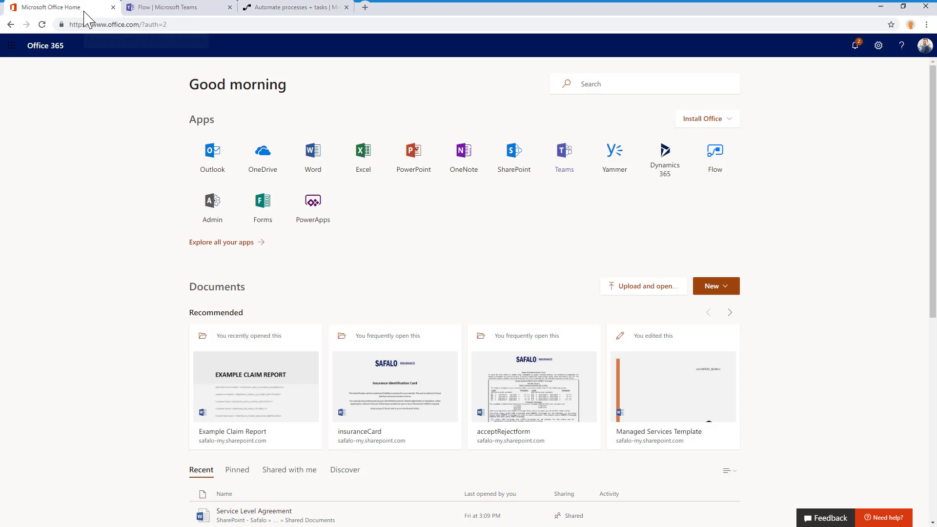
{"action": "mouse_move", "coordinate": [312, 208]}
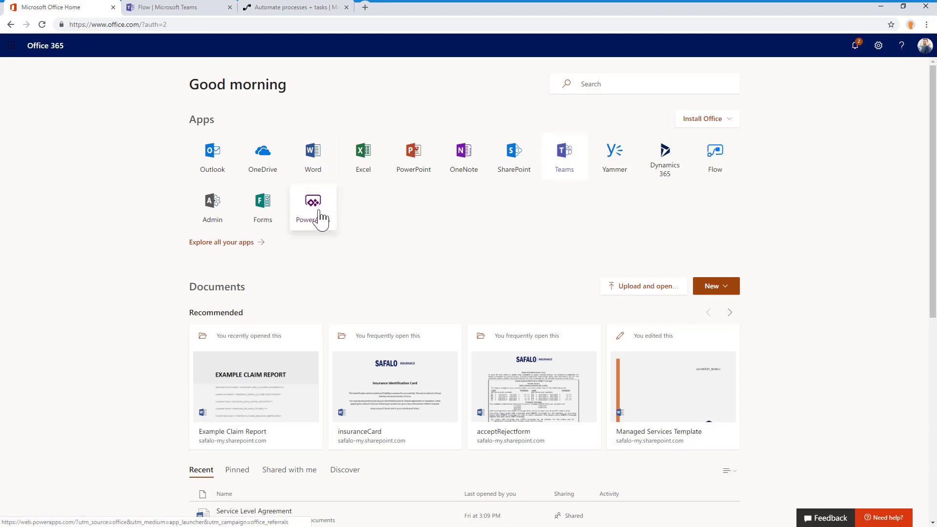
- Launch PowerApps from the Office 365 app tiles in its own tab
{"action": "left_click", "coordinate": [313, 200]}
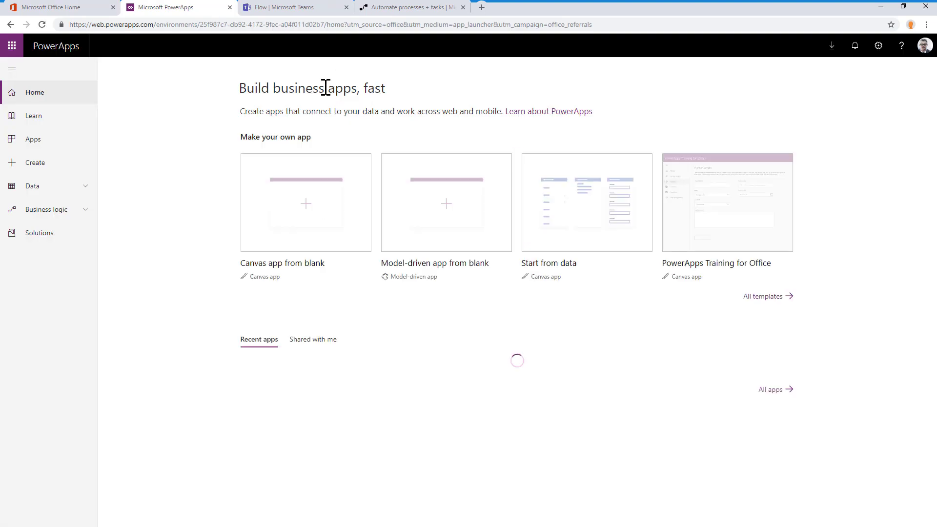